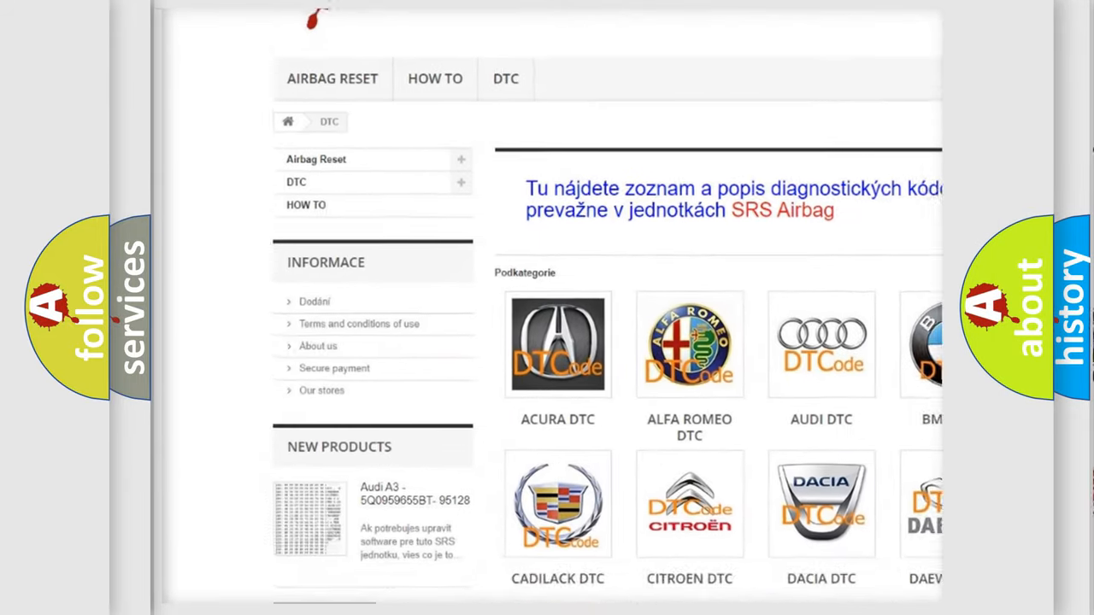
{"action": "scroll", "scroll_direction": "down", "scroll_amount": 3}
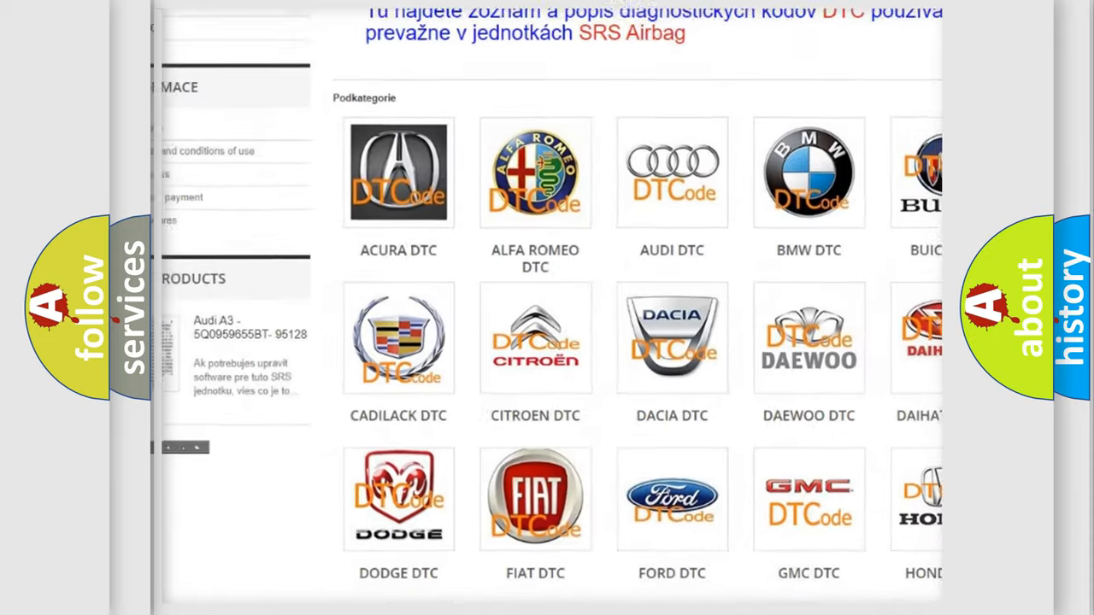
{"action": "scroll", "scroll_direction": "down", "scroll_amount": 3}
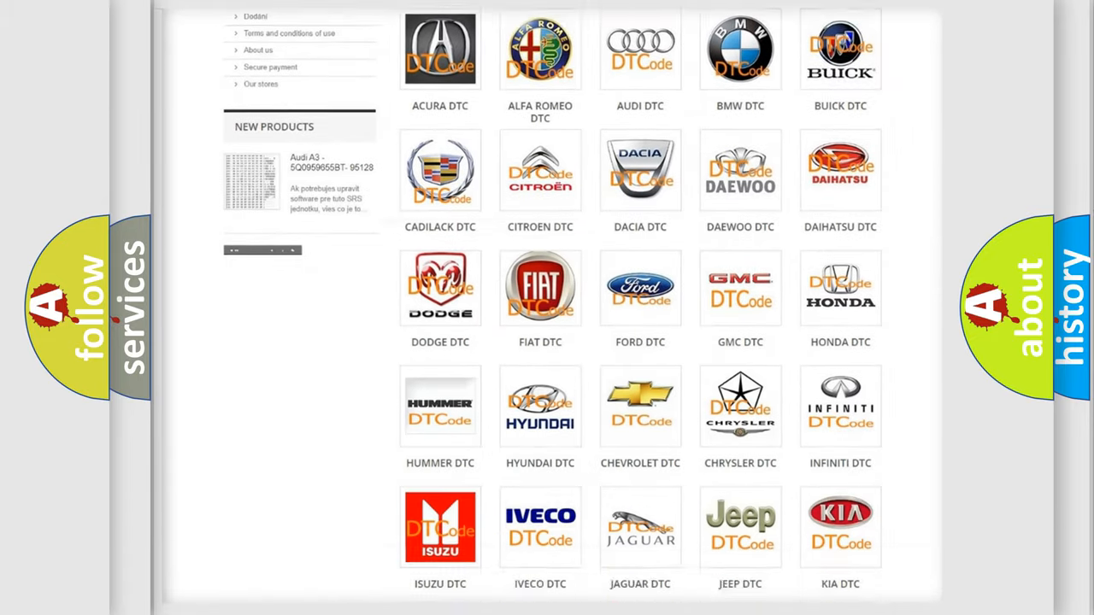
{"action": "scroll", "scroll_direction": "down", "scroll_amount": 3}
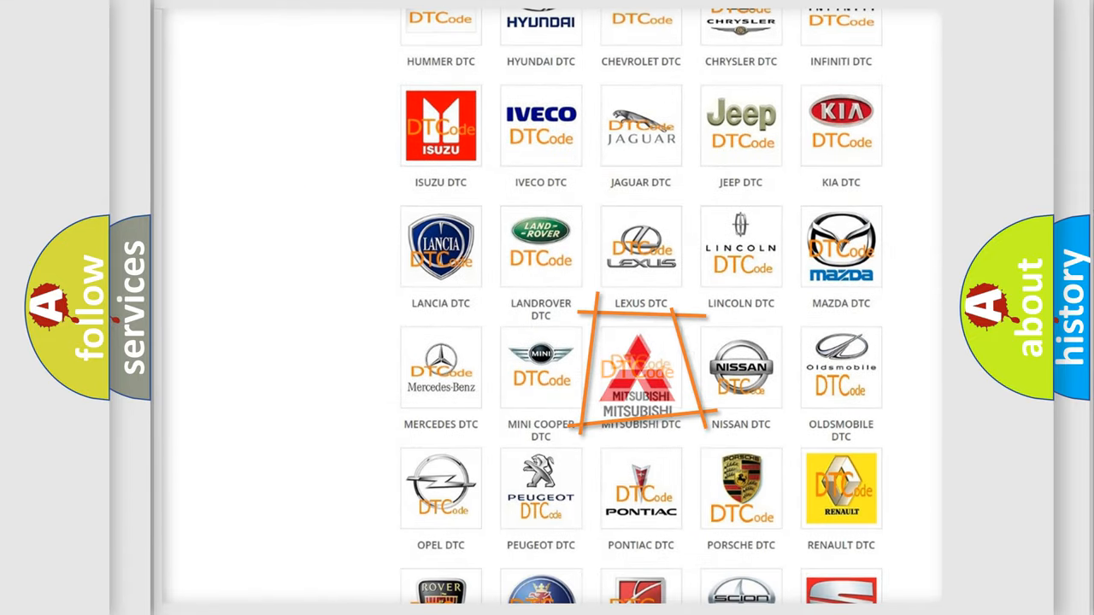